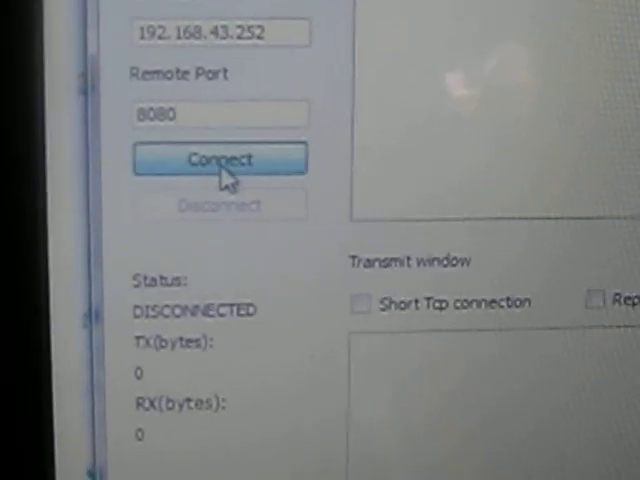
Step: Connect the TCP client to remote host 192.168.43.252 on port 8080
{"action": "left_click", "coordinate": [219, 158]}
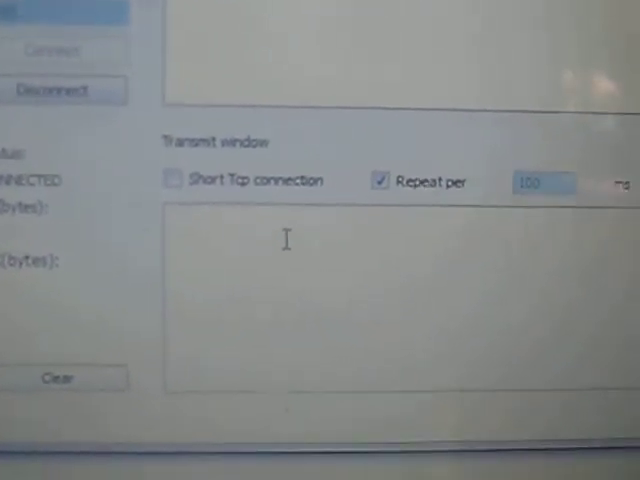
Step: Enter the command 's' in the transmit box for repeated sending
{"action": "type", "text": "s"}
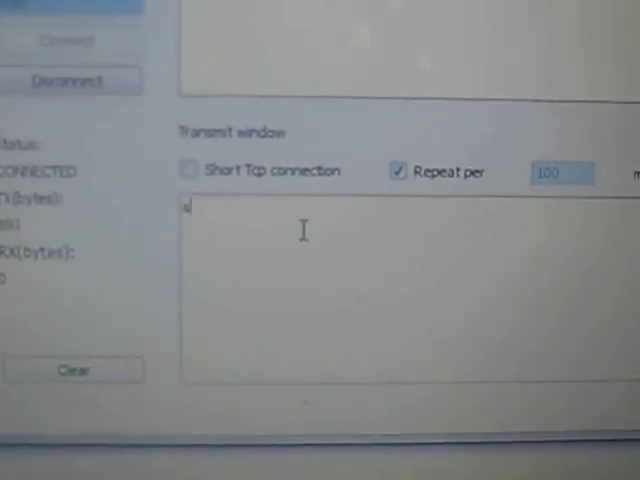